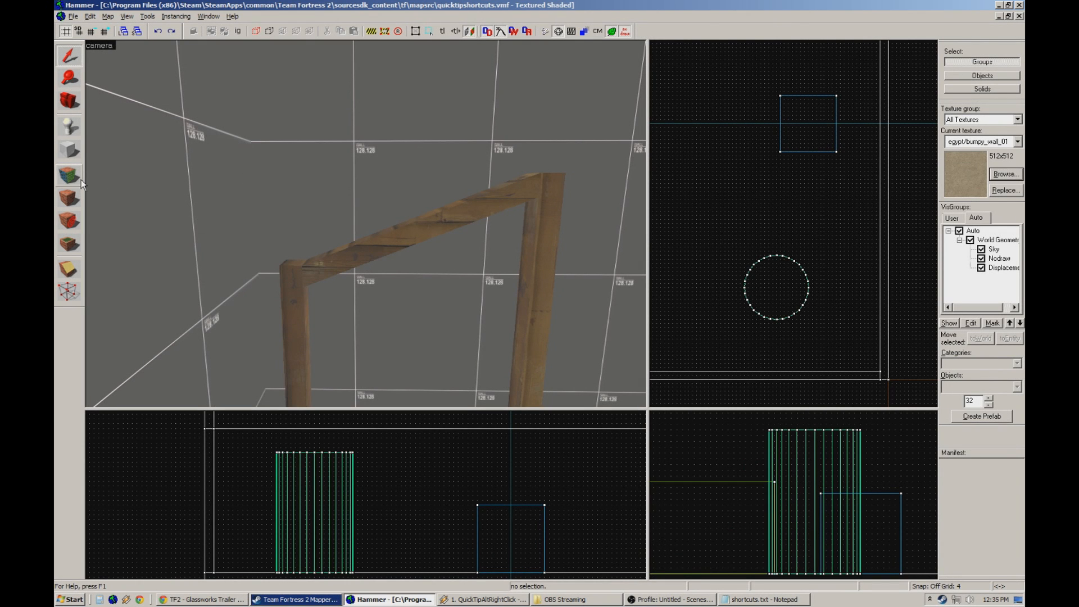
Open the Face Edit Sheet with the Texture Application tool.
{"action": "left_click", "coordinate": [69, 174]}
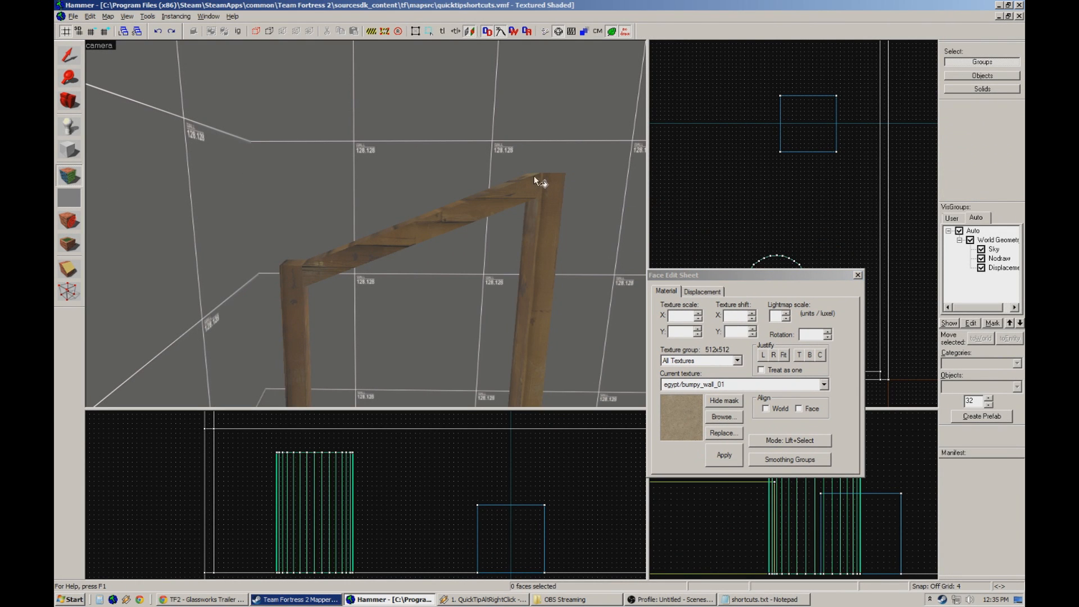
{"action": "mouse_move", "coordinate": [545, 174]}
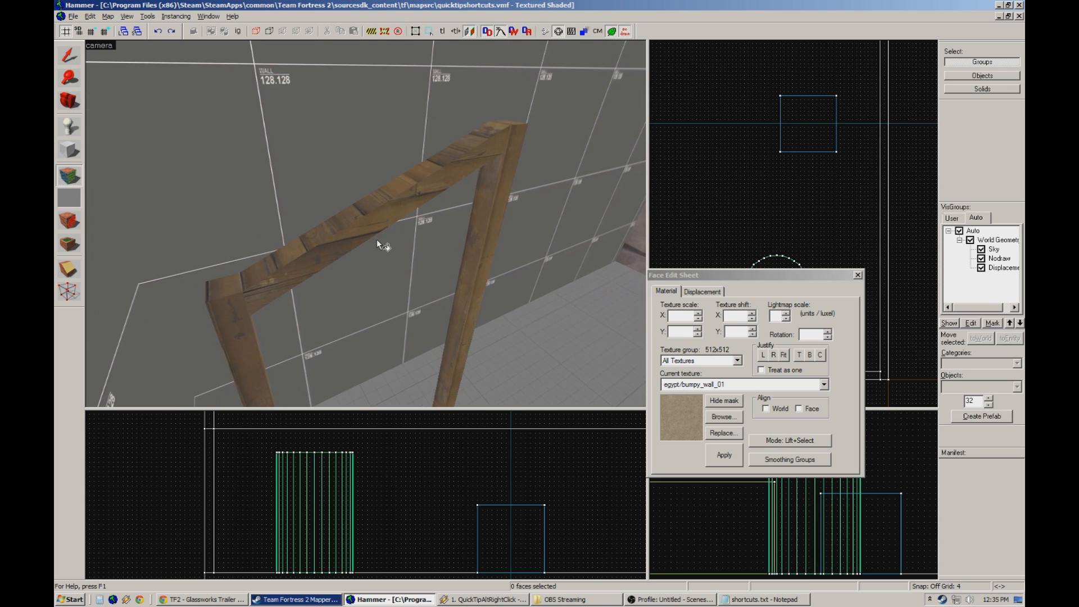
Select the crossbeam's top face, loading its western_woodwall007 texture.
{"action": "left_click", "coordinate": [410, 193]}
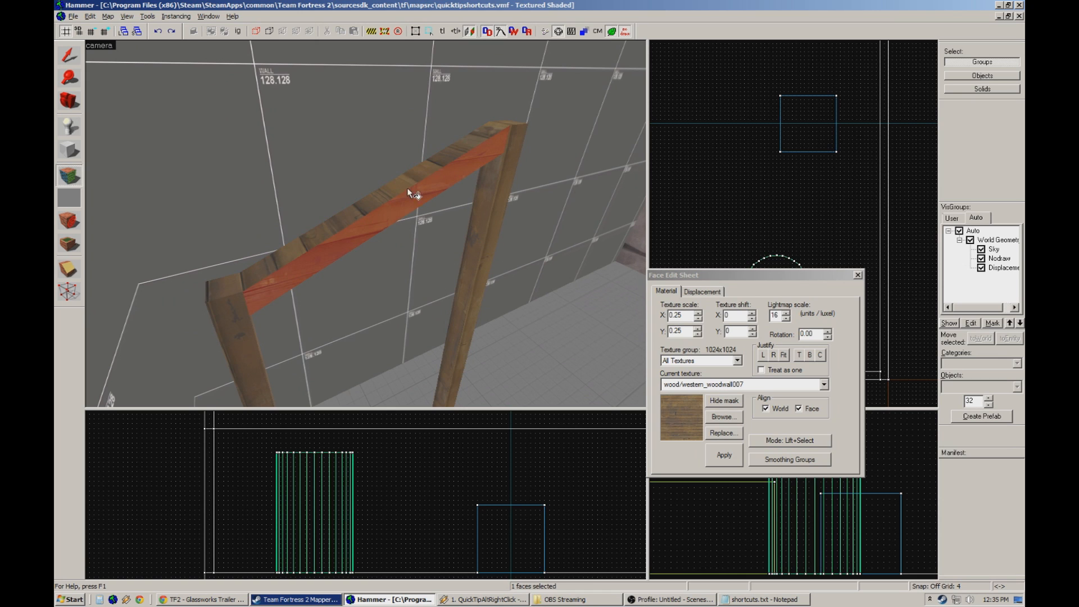
{"action": "mouse_move", "coordinate": [482, 254]}
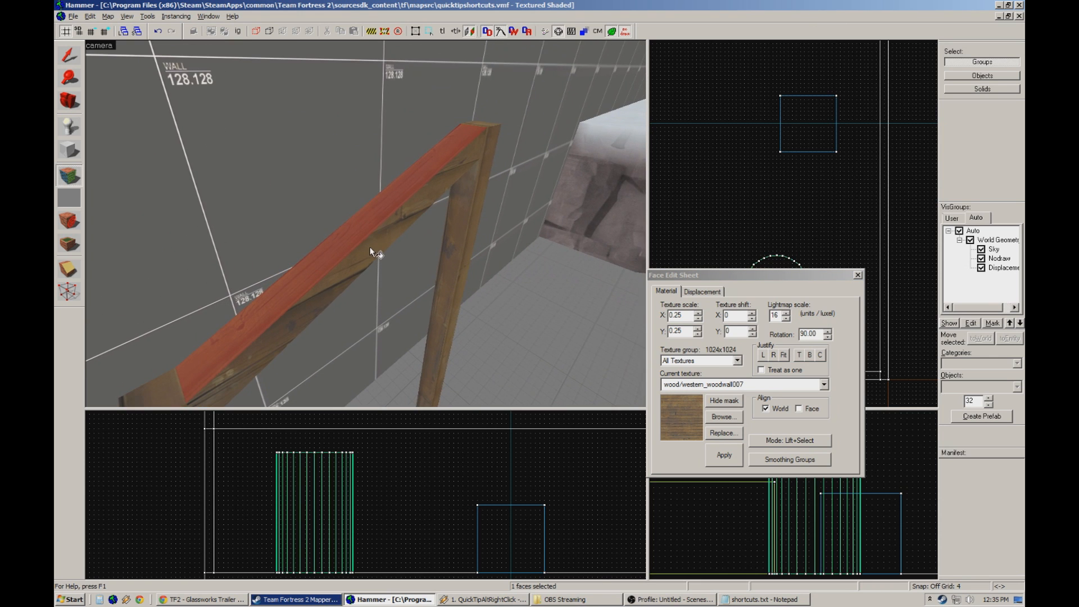
{"action": "mouse_move", "coordinate": [375, 251]}
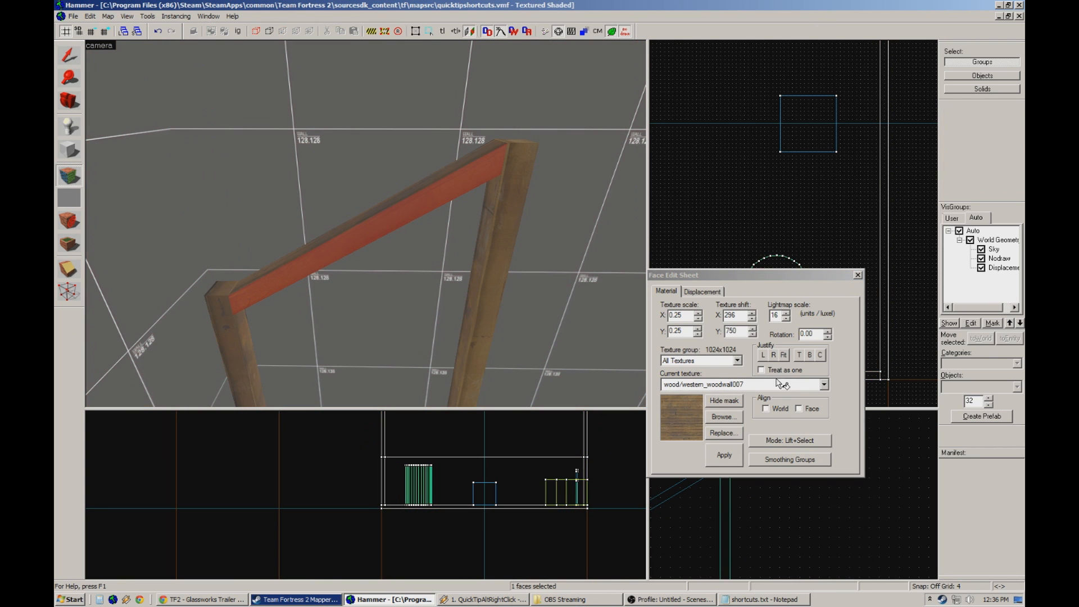
Align the crossbeam's wood texture to its face.
{"action": "left_click", "coordinate": [799, 408]}
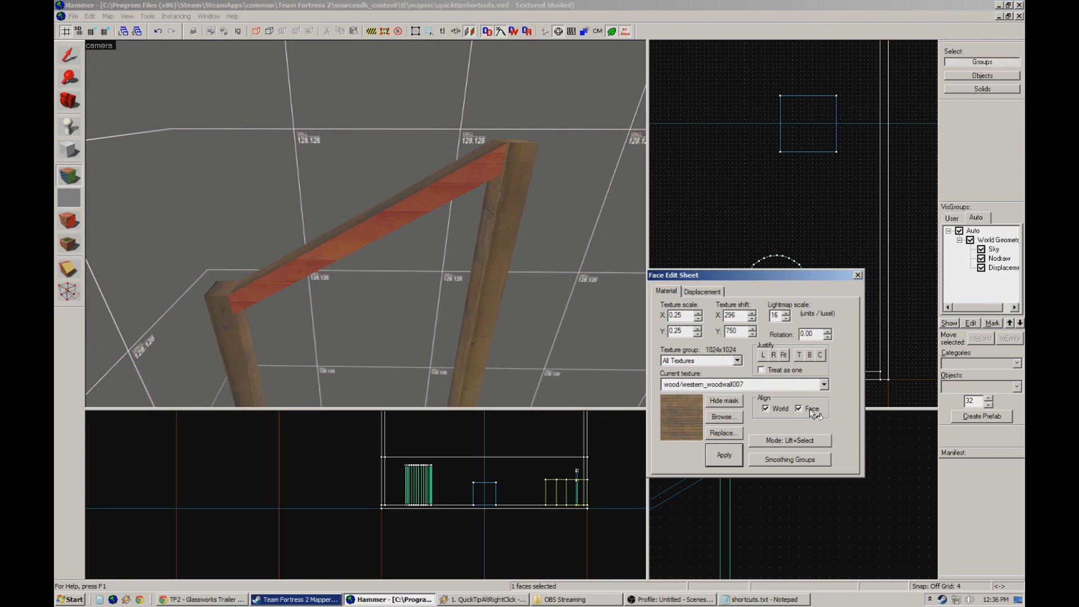
{"action": "left_click", "coordinate": [800, 408]}
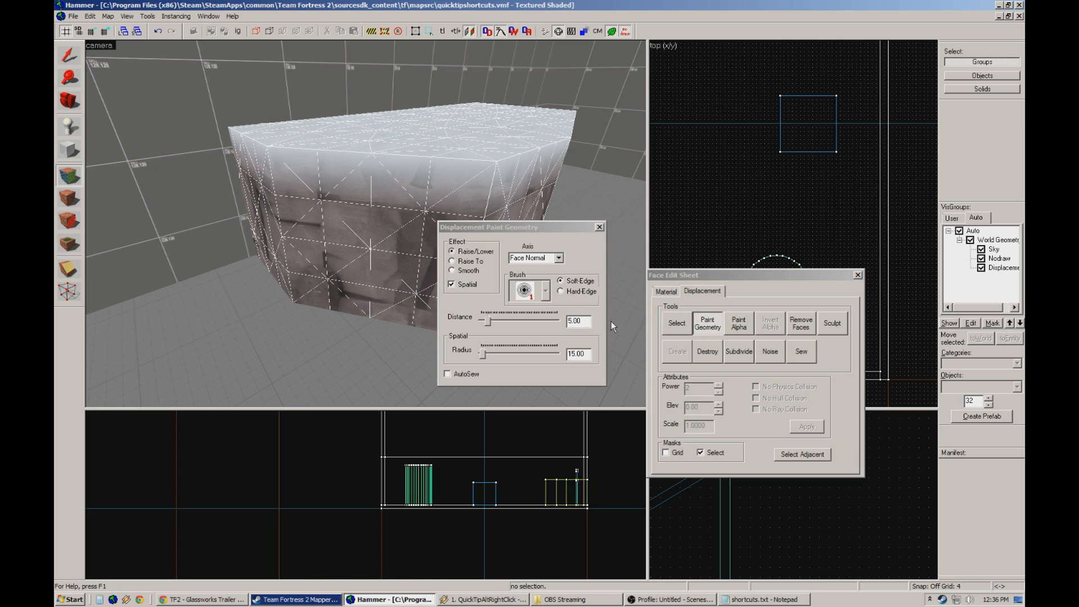
Set the displacement painting axis to Y-Axis.
{"action": "left_click", "coordinate": [558, 257]}
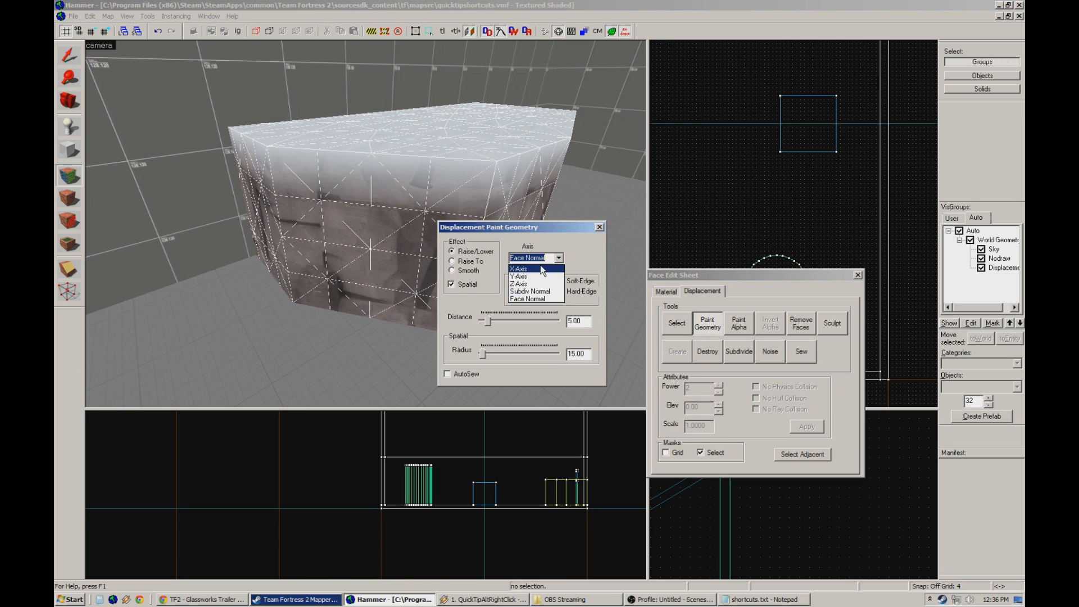
{"action": "left_click", "coordinate": [519, 268]}
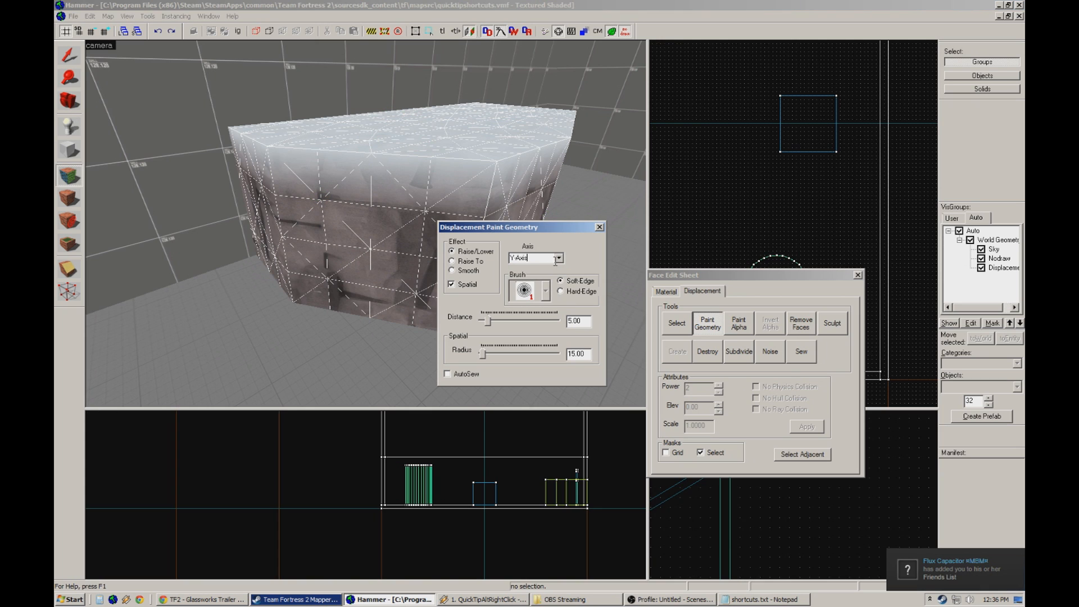
{"action": "left_click", "coordinate": [535, 257]}
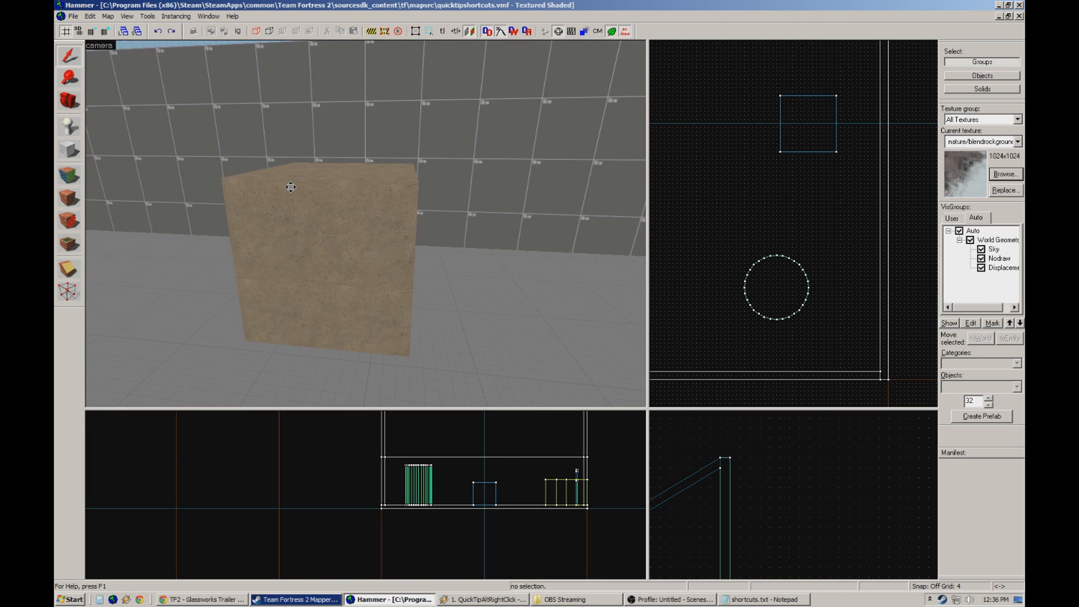
Select the blend-rock cube's vertices and open the Scale dialog (Alt+E).
{"action": "left_click", "coordinate": [68, 291]}
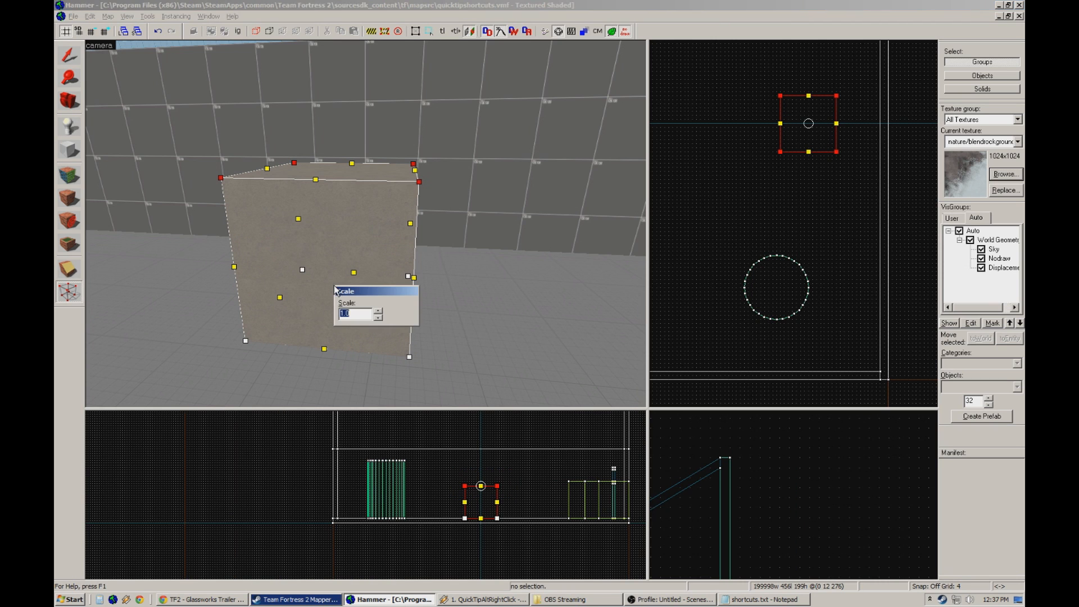
{"action": "key", "text": "alt+e"}
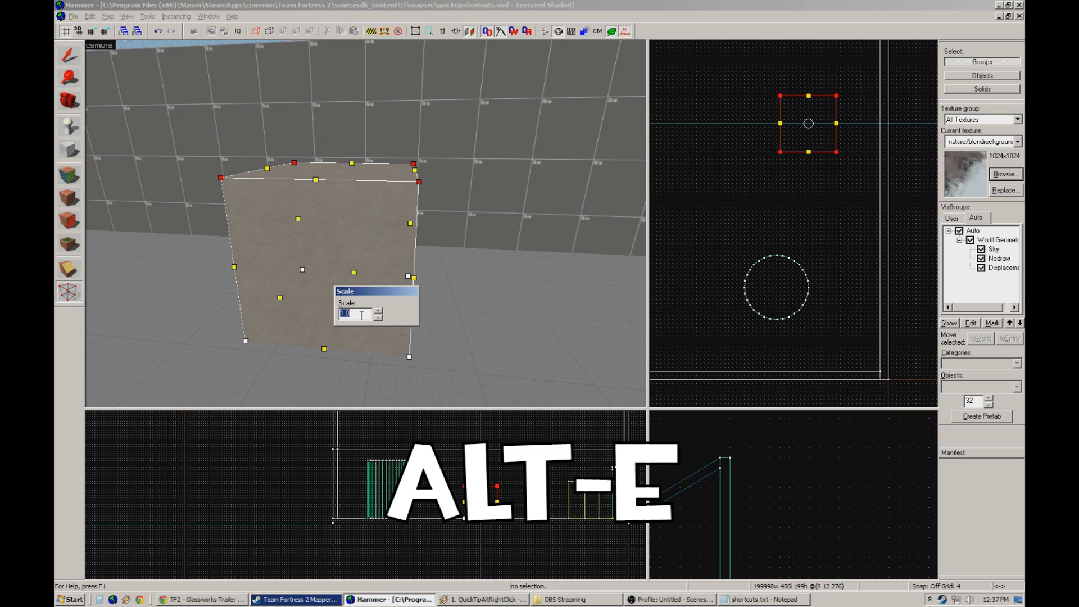